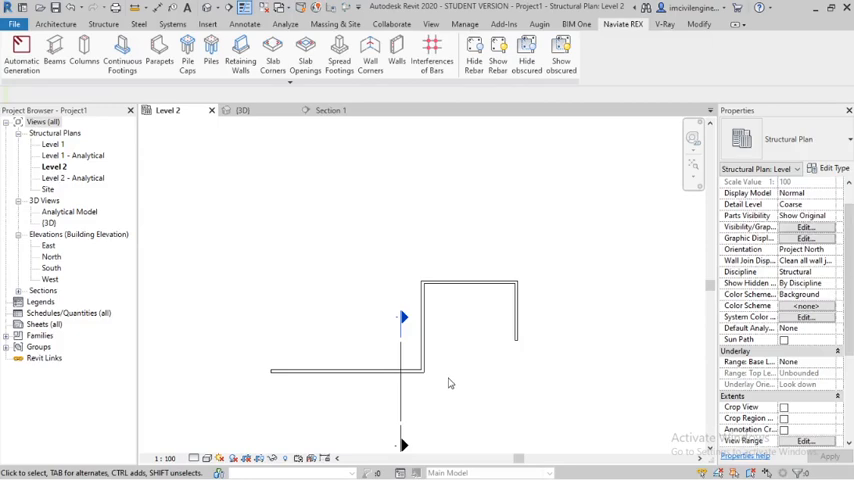
mouse_move(462, 392)
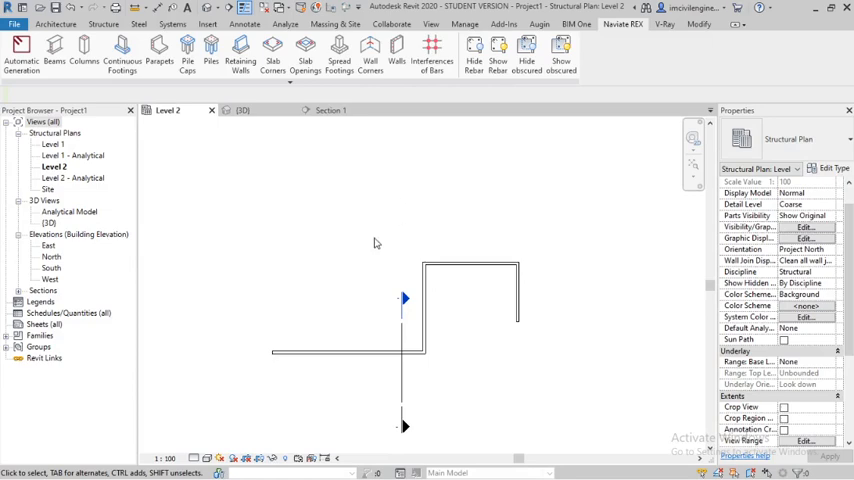
Show the zigzag walls in the {3D} view, zoom out, and select the 11200 mm wall.
click(243, 110)
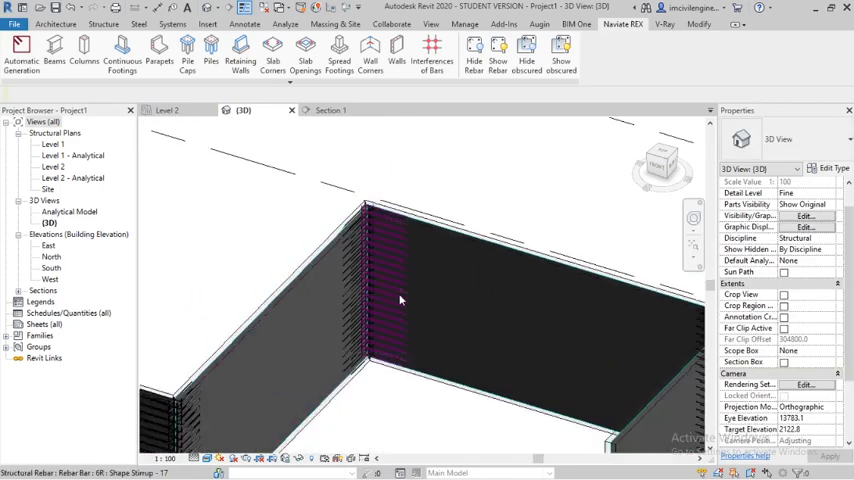
drag(400, 300, 435, 312)
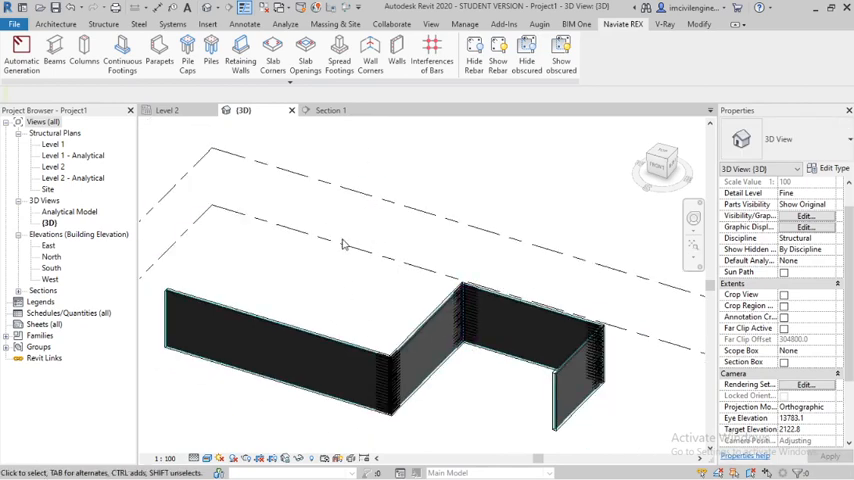
mouse_move(397, 50)
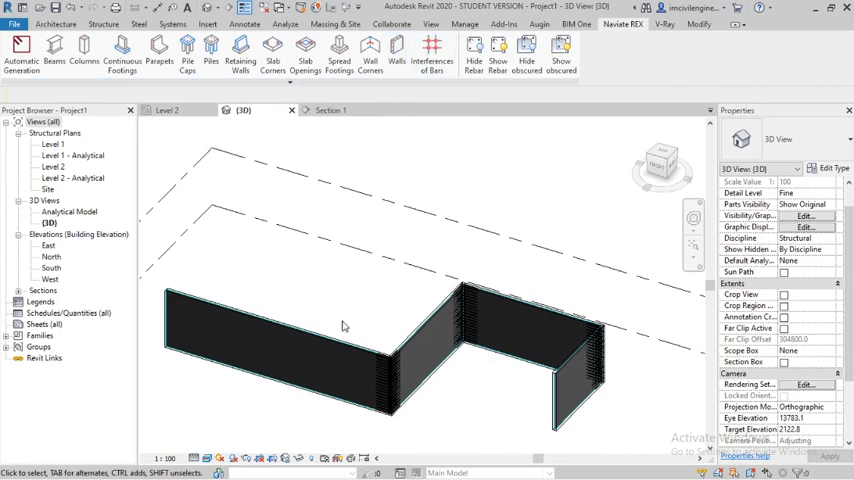
click(300, 340)
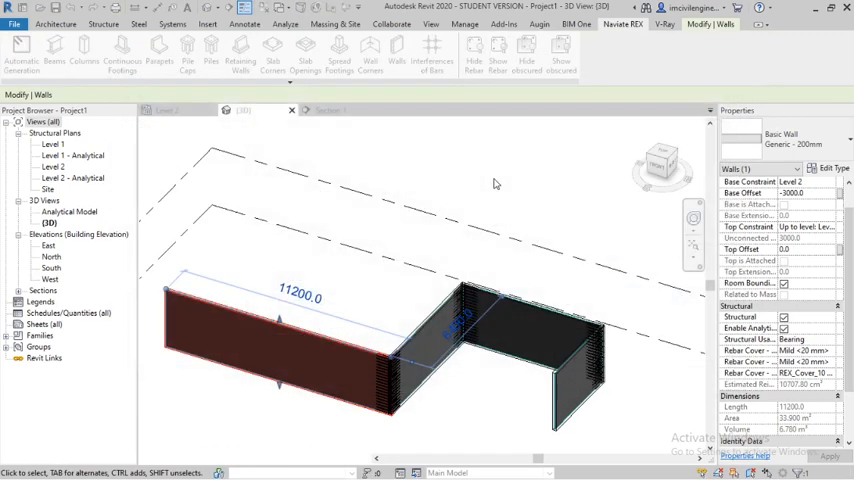
Reselect the 11200 mm wall after orbiting and launch Naviate REX Walls reinforcement.
click(457, 402)
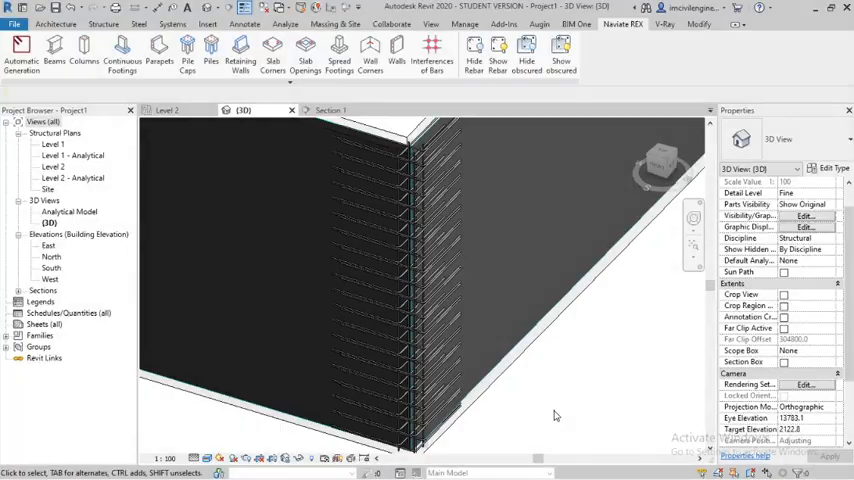
drag(555, 415, 449, 387)
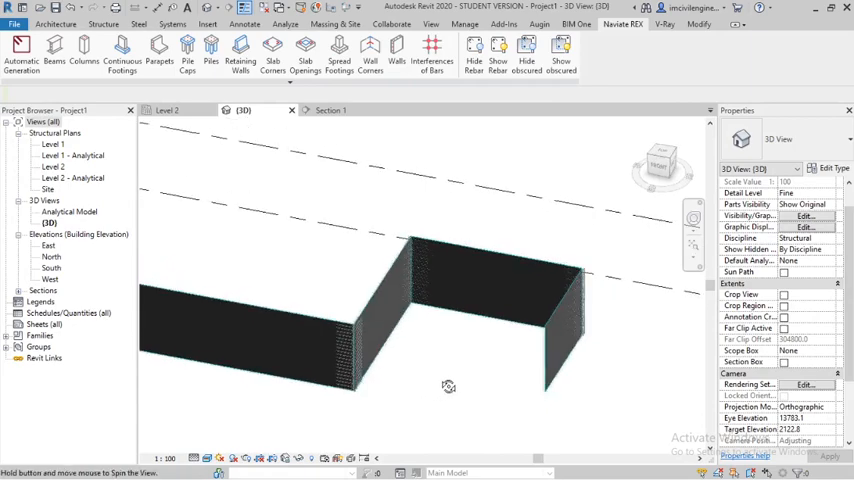
drag(449, 387, 455, 402)
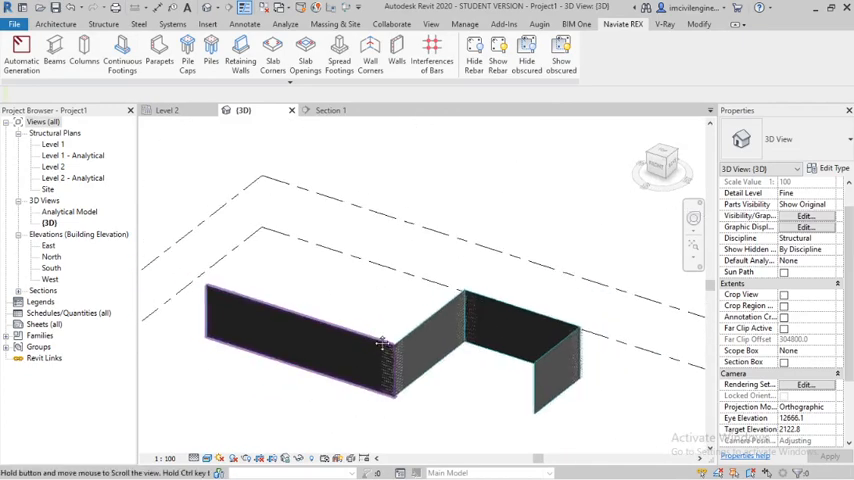
click(330, 340)
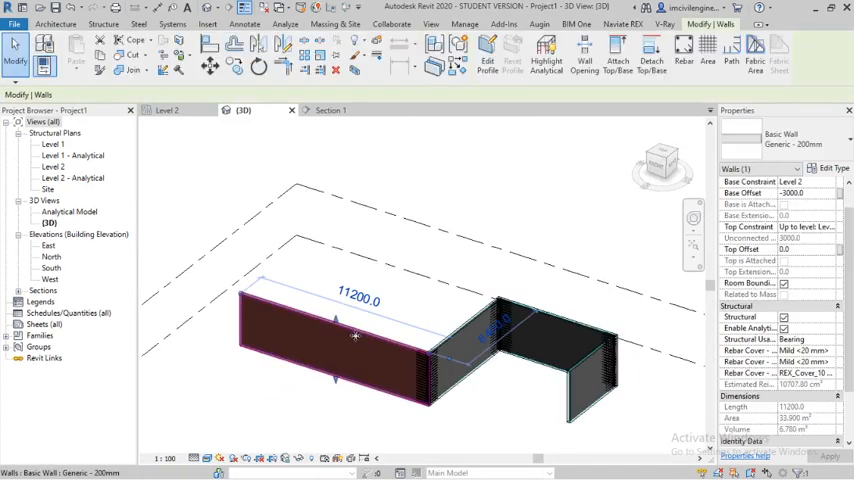
click(103, 24)
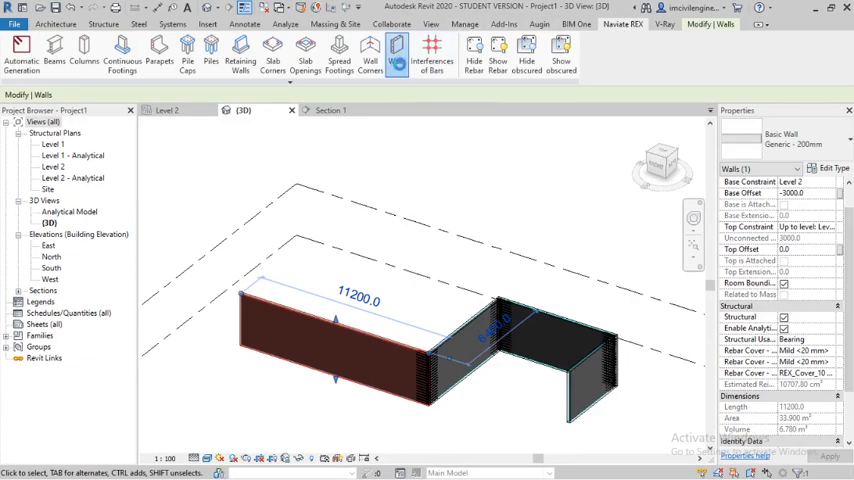
click(396, 50)
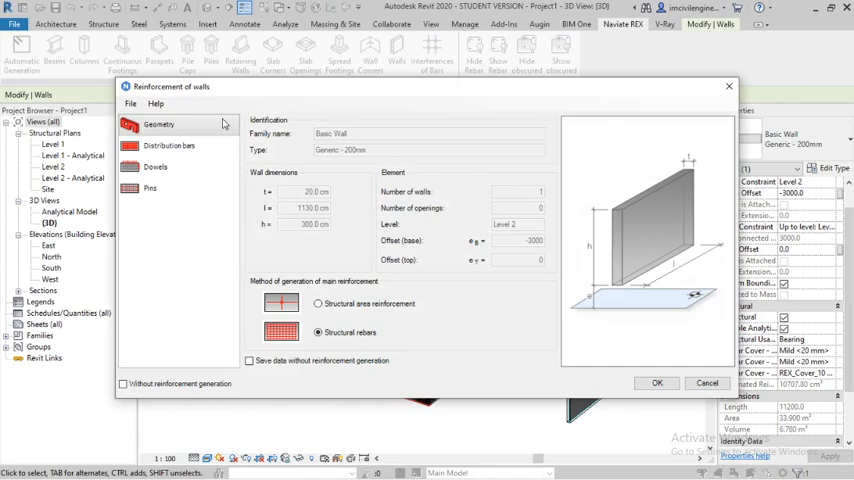
Set both horizontal and vertical distribution bars to 10R.
click(169, 145)
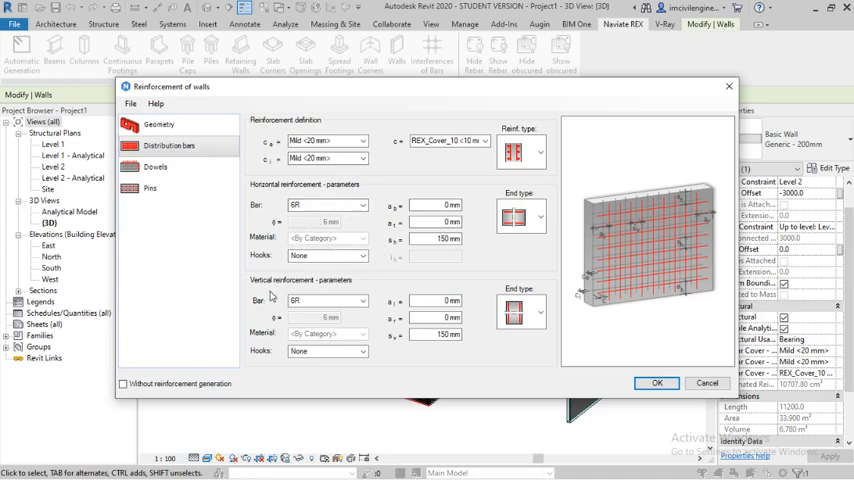
click(361, 205)
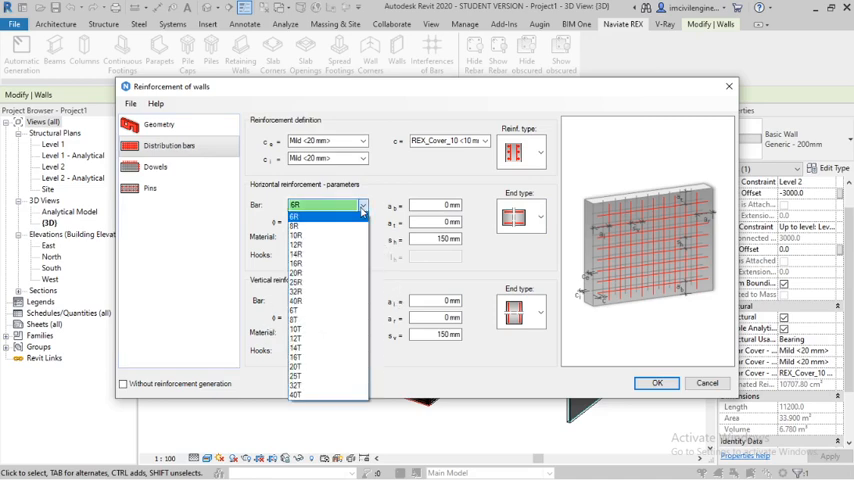
click(296, 234)
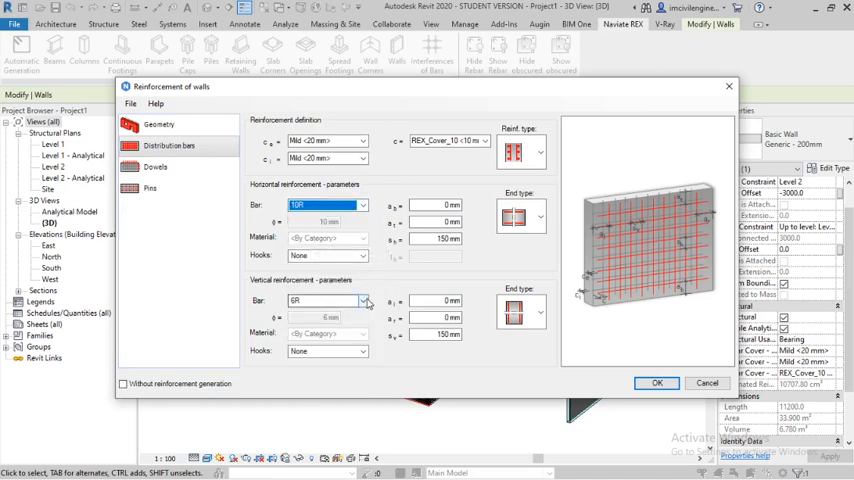
click(362, 301)
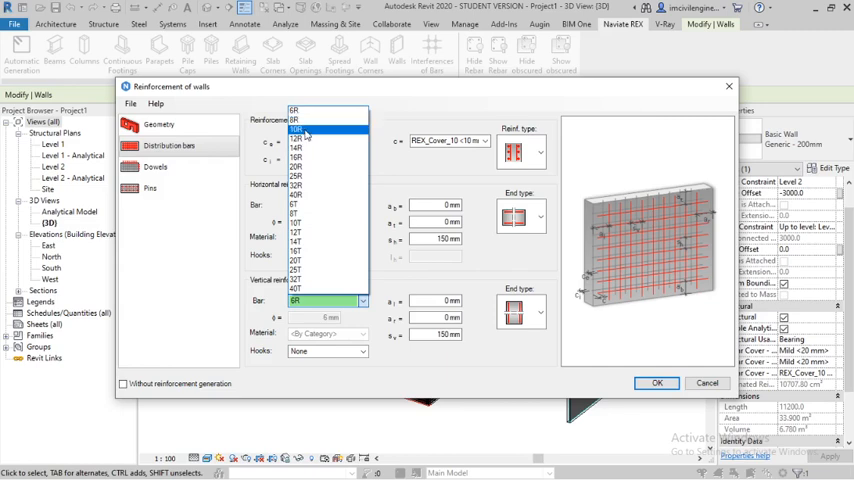
click(296, 128)
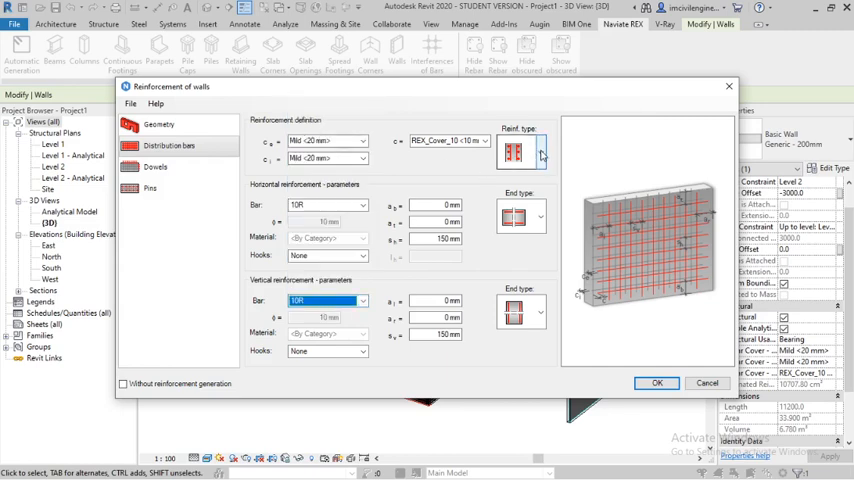
Choose new end types for the horizontal and vertical distribution bars.
click(541, 155)
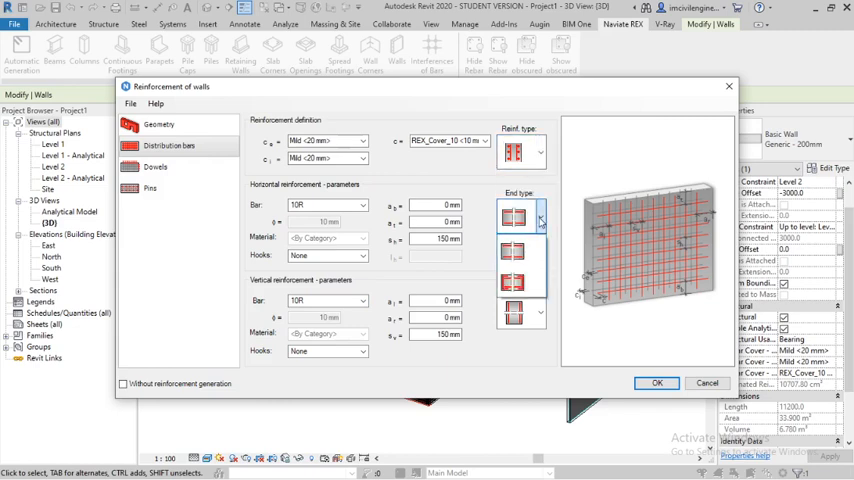
click(513, 283)
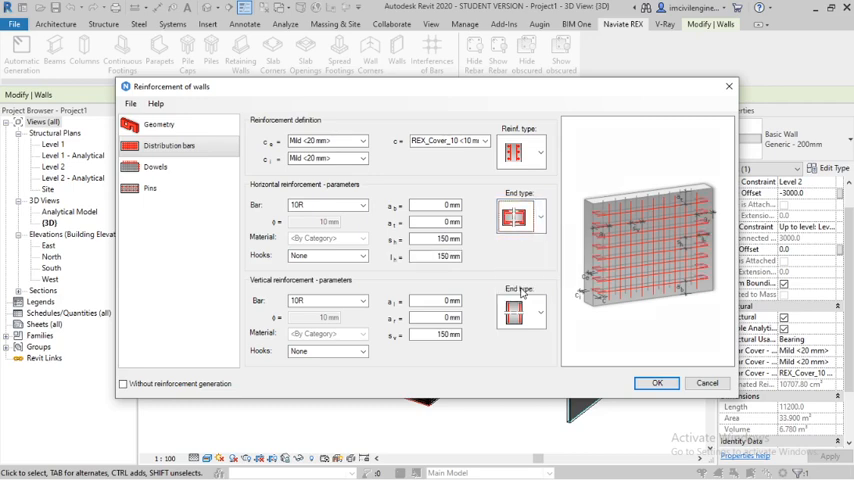
click(514, 313)
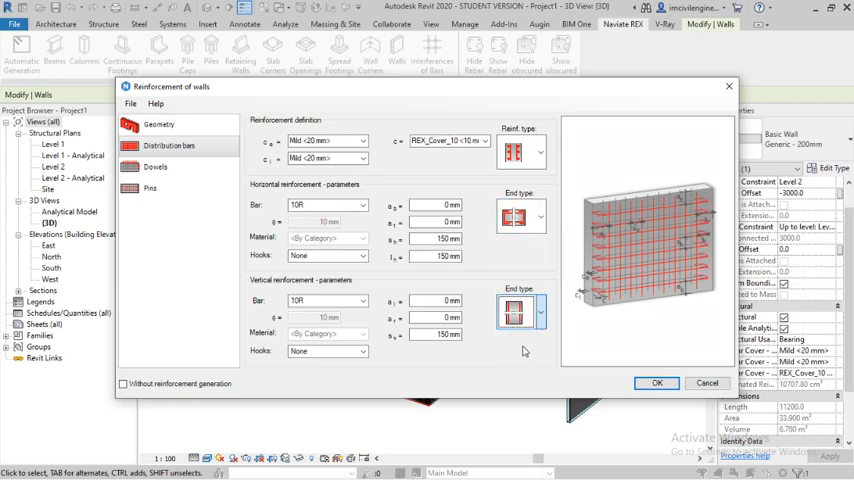
click(156, 167)
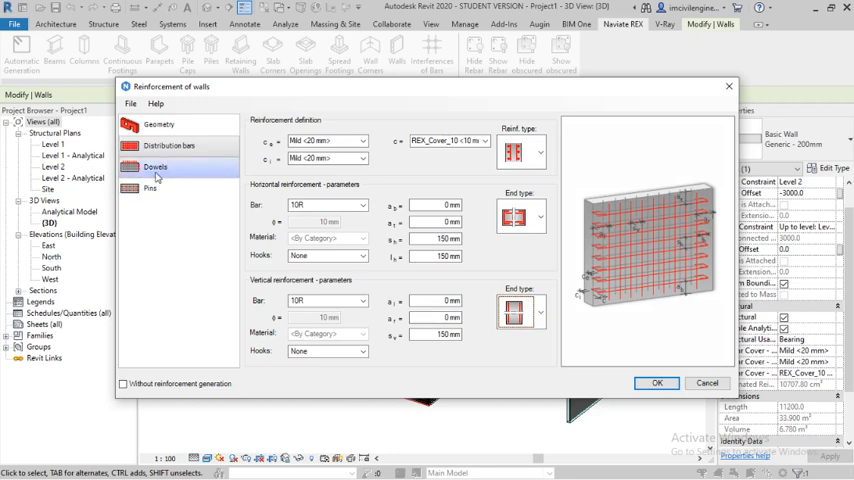
Look over the dowel type options before moving to the pin settings.
click(155, 167)
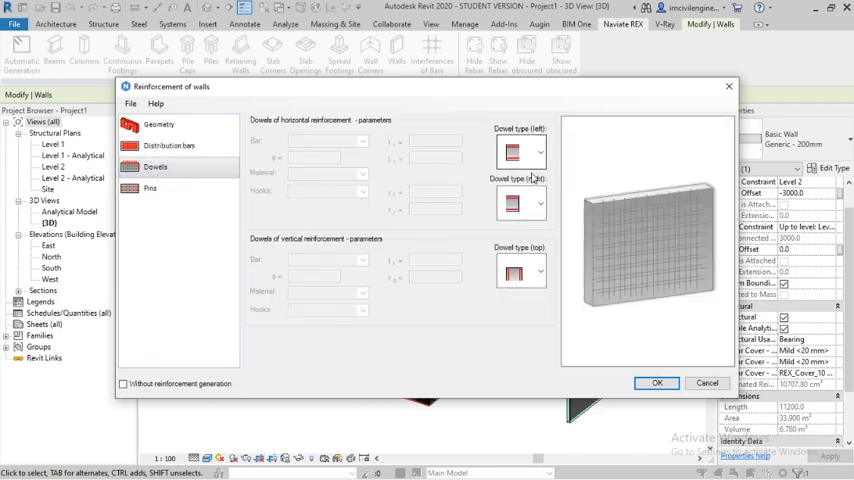
click(540, 152)
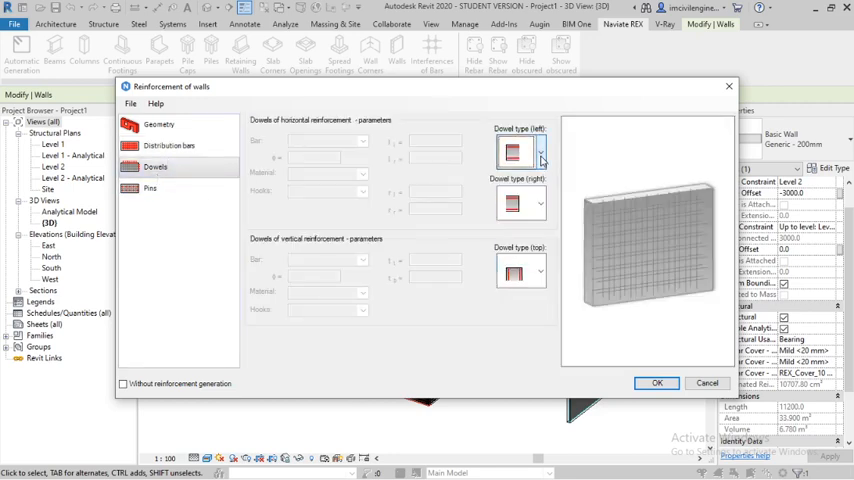
click(150, 189)
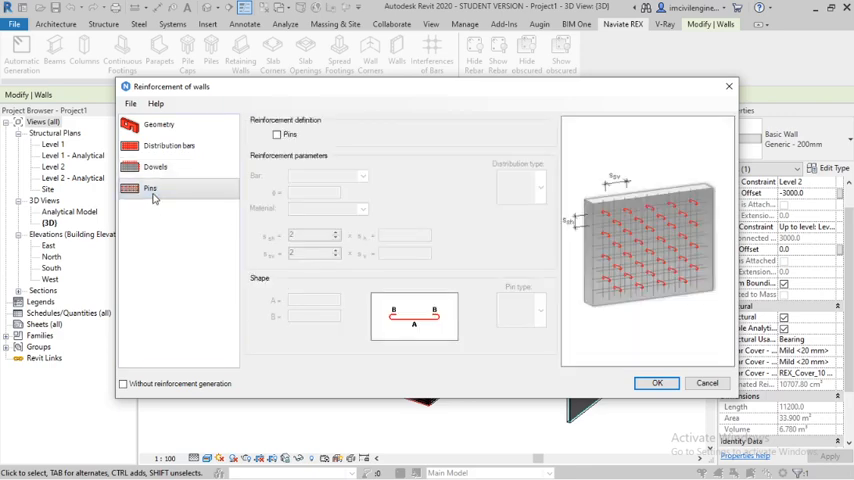
mouse_move(290, 320)
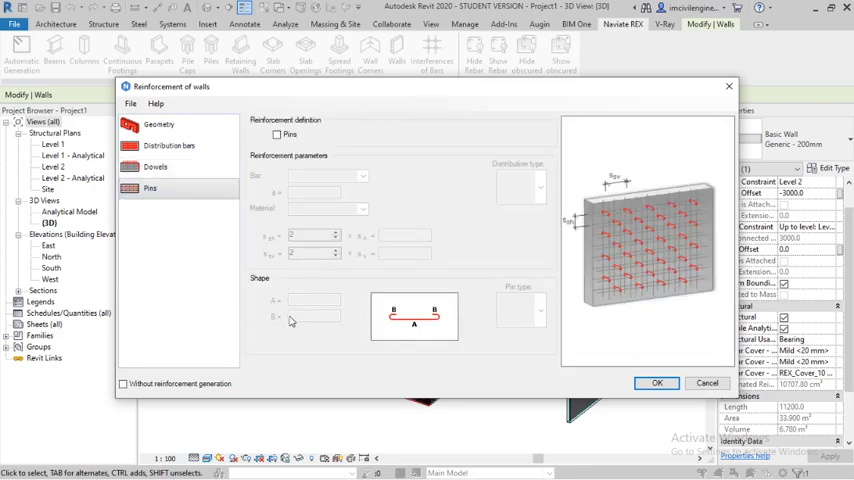
Enable pins with a different distribution pattern and 8R bars at 15 cm spacing.
click(277, 134)
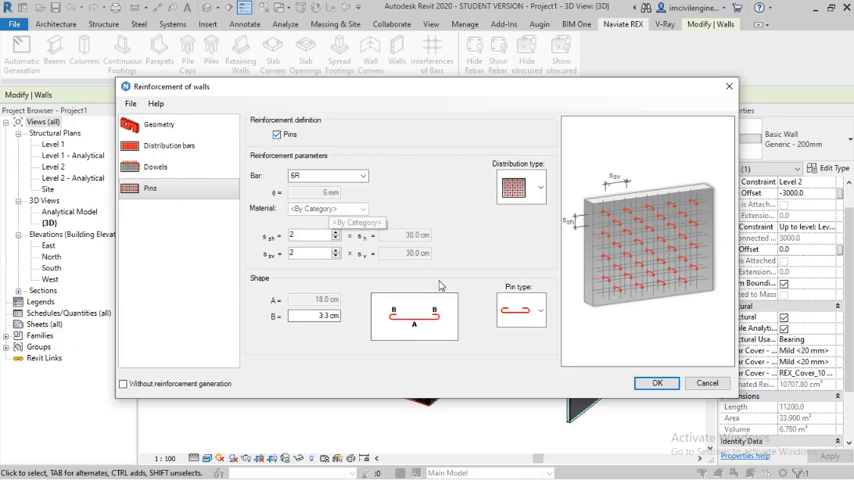
click(538, 187)
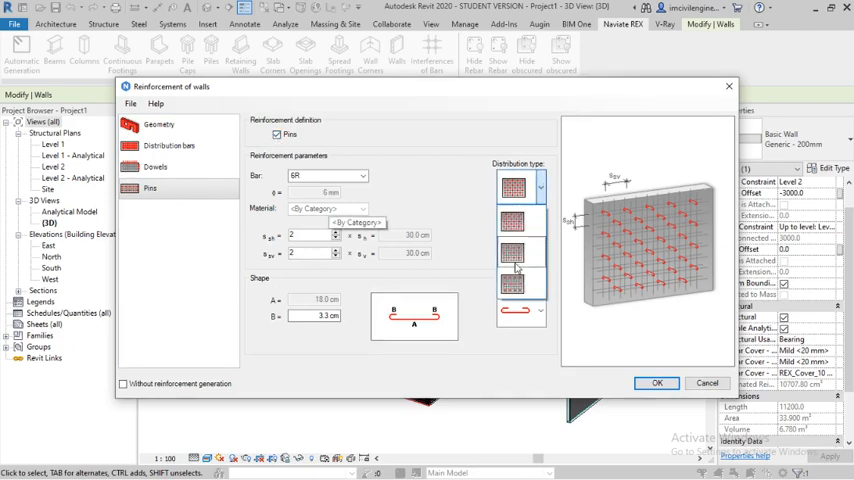
click(513, 188)
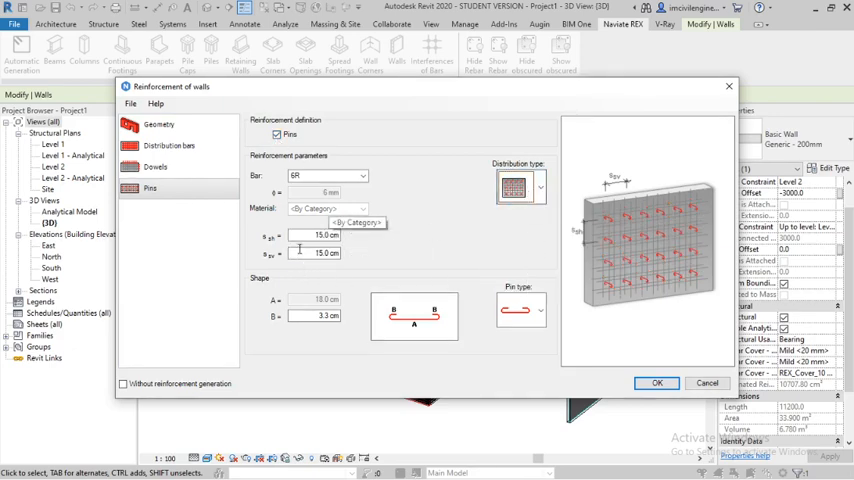
click(362, 175)
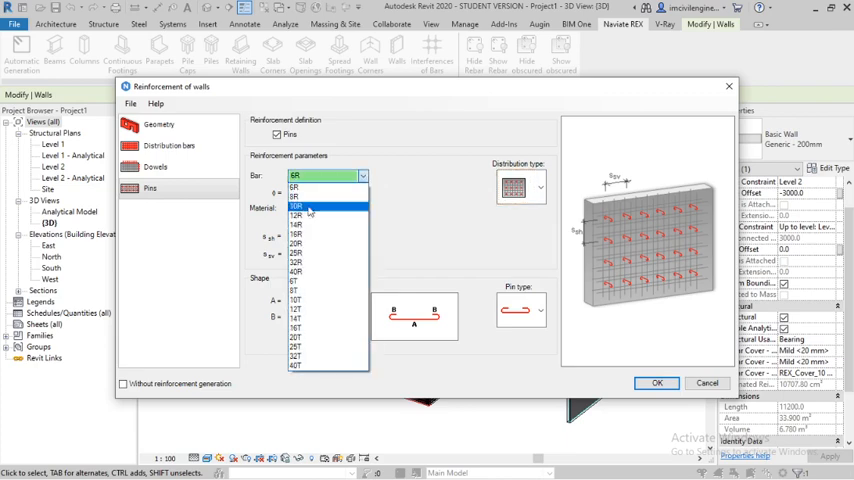
click(296, 197)
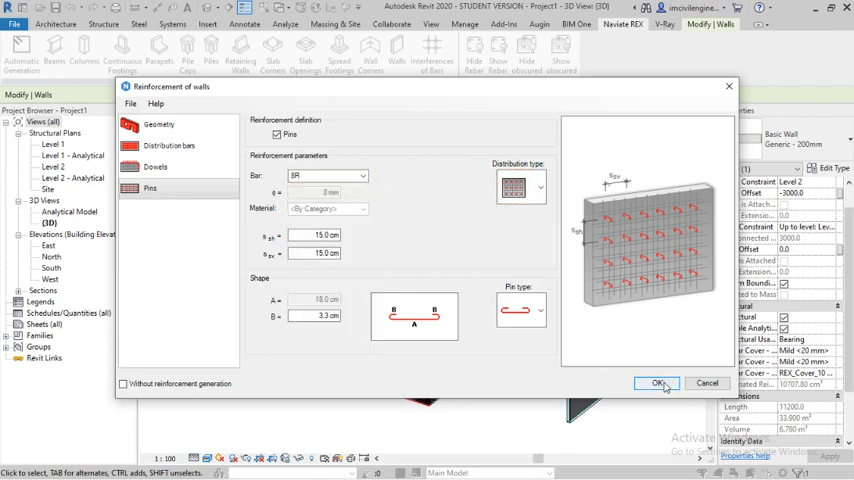
Confirm the Naviate REX dialog to place the 10R bars and 8R pins in the wall.
click(657, 383)
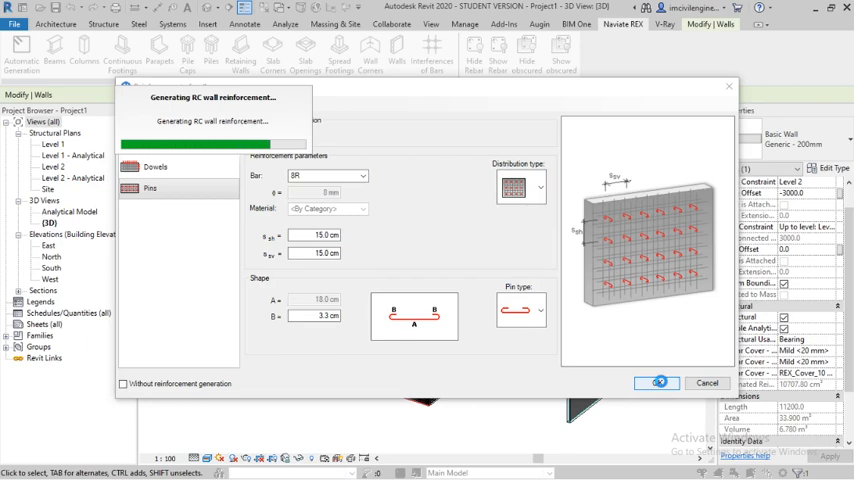
click(657, 382)
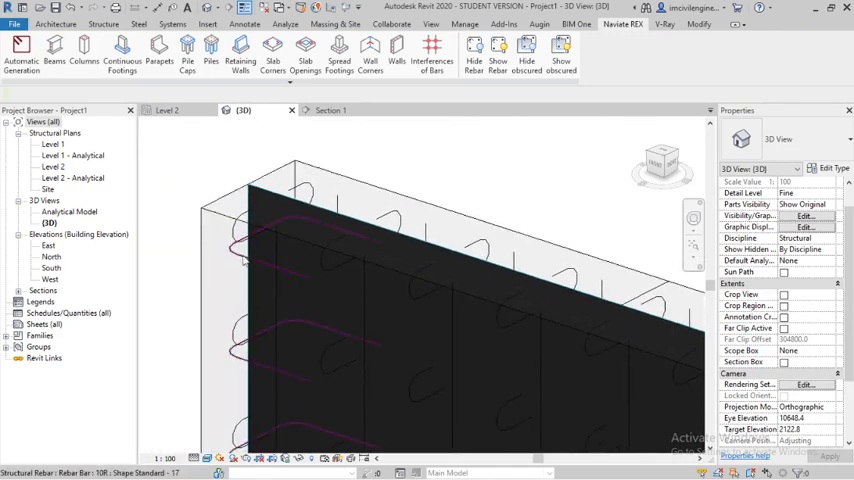
Select all 32 wall rebar using Select All Rebar in Host.
right_click(245, 260)
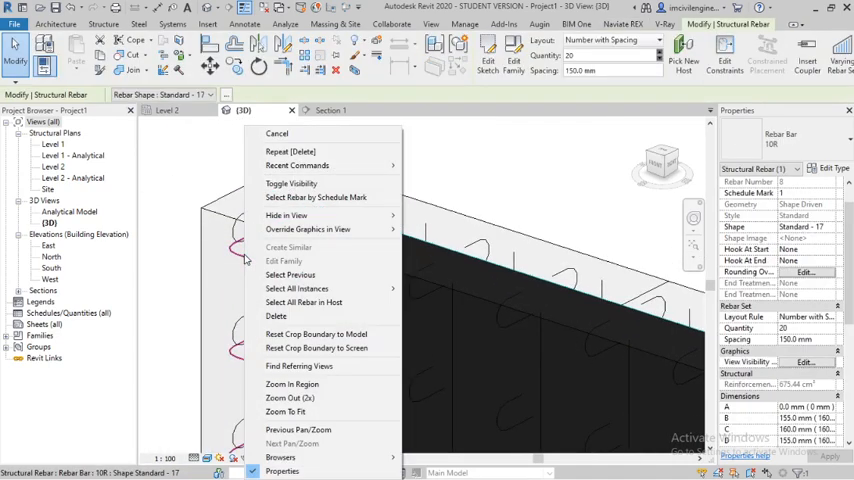
mouse_move(303, 301)
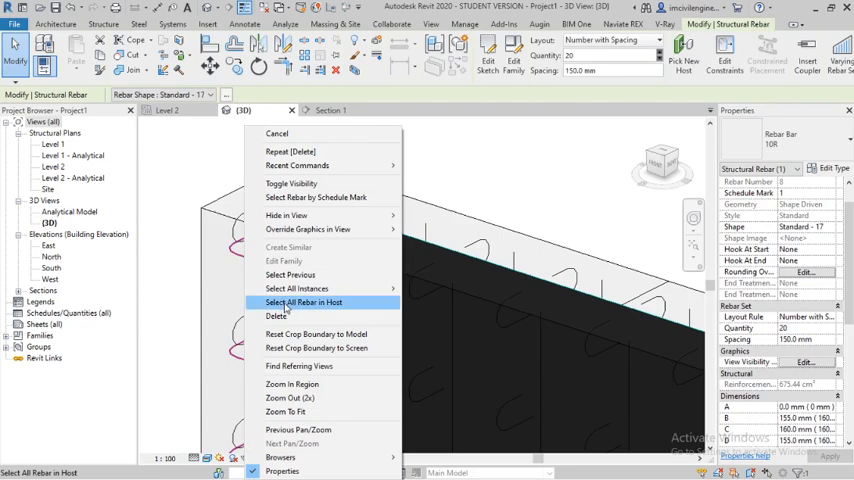
click(304, 302)
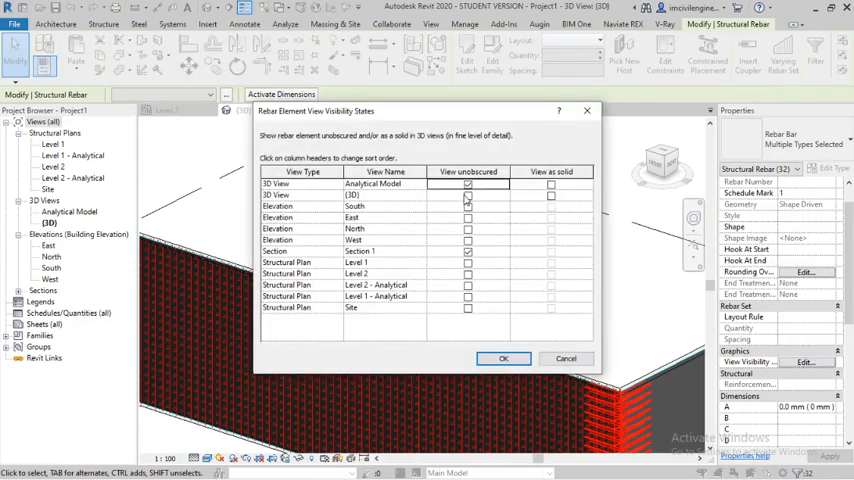
Tick View unobscured and View as solid for the {3D} view.
click(550, 194)
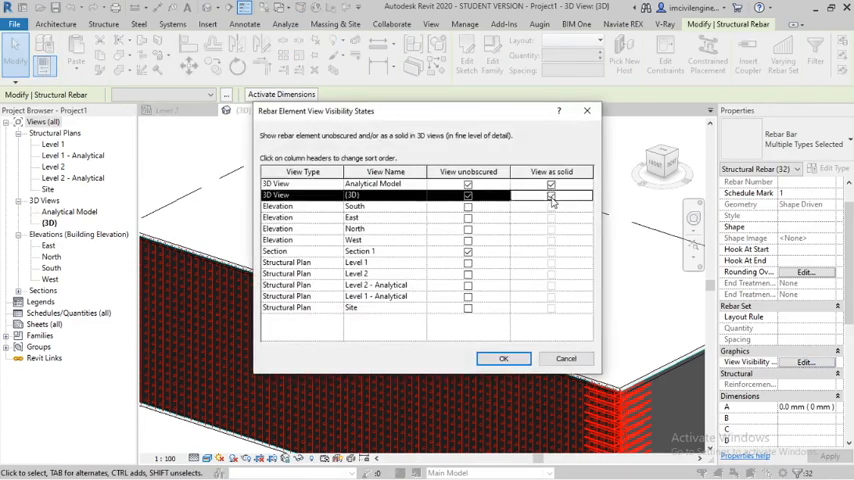
click(504, 358)
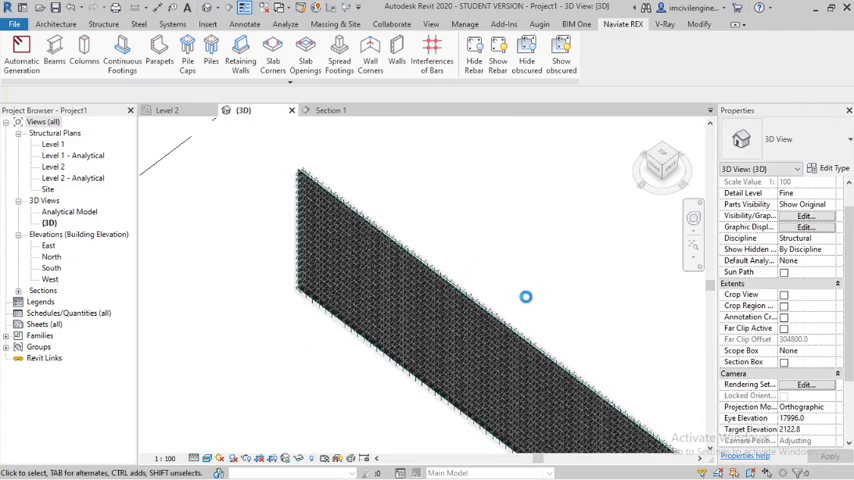
drag(525, 296, 532, 321)
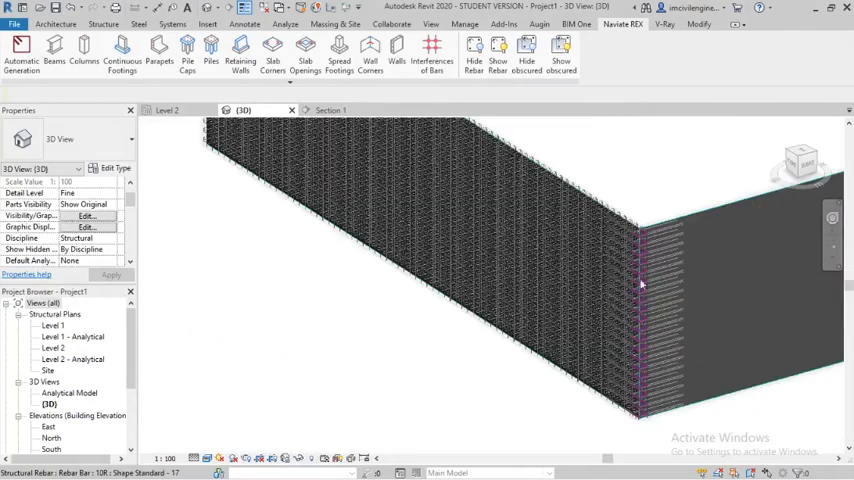
drag(641, 283, 570, 263)
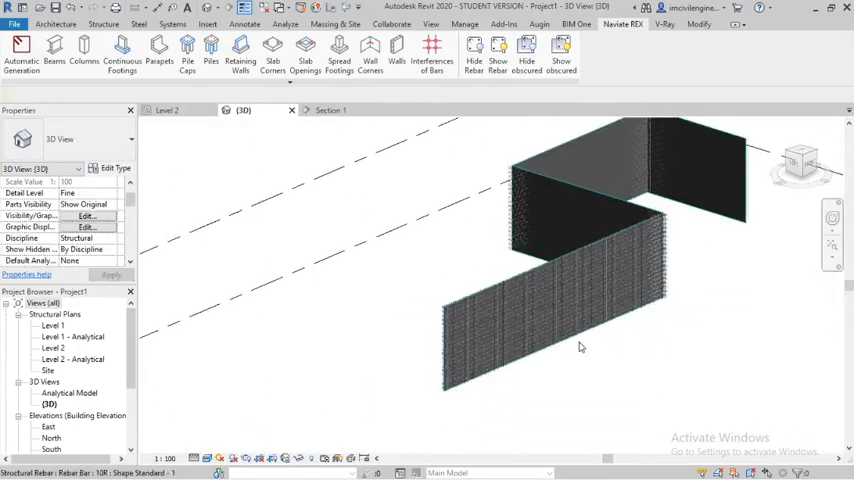
drag(578, 347, 516, 375)
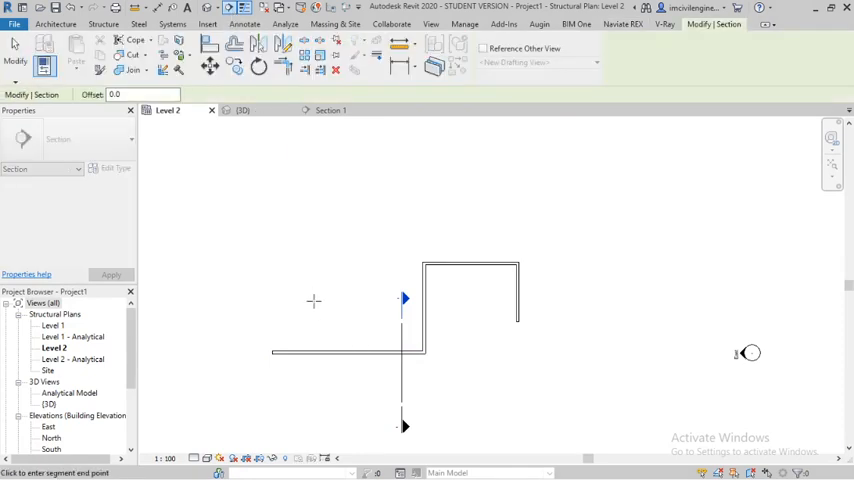
Place the section line's end point across the wall, creating Section 2.
click(313, 355)
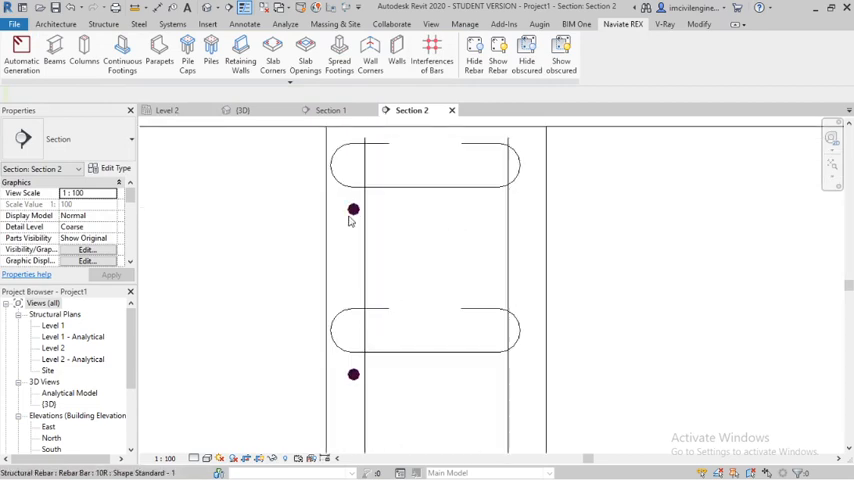
Inspect bars in the Section 2 cross-section, then return to the {3D} view.
click(352, 210)
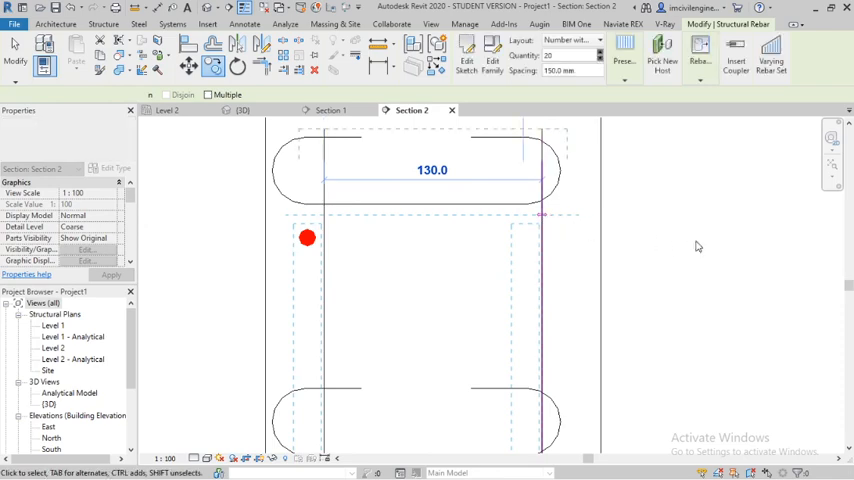
click(308, 238)
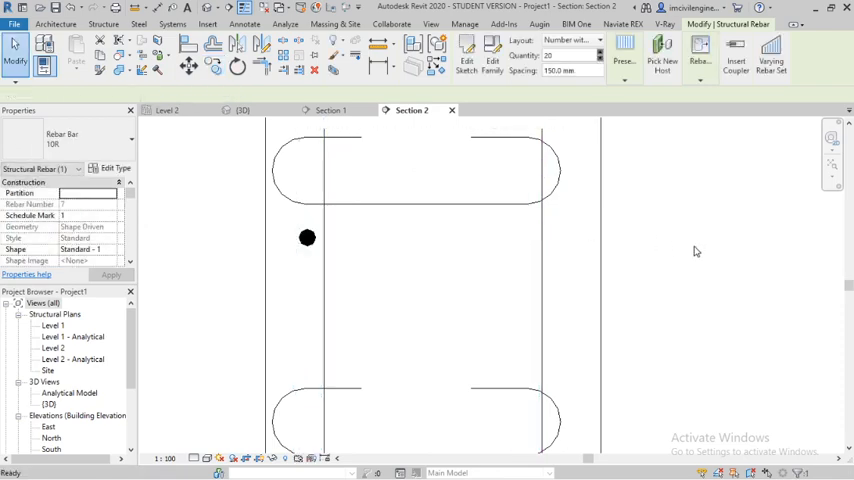
click(307, 238)
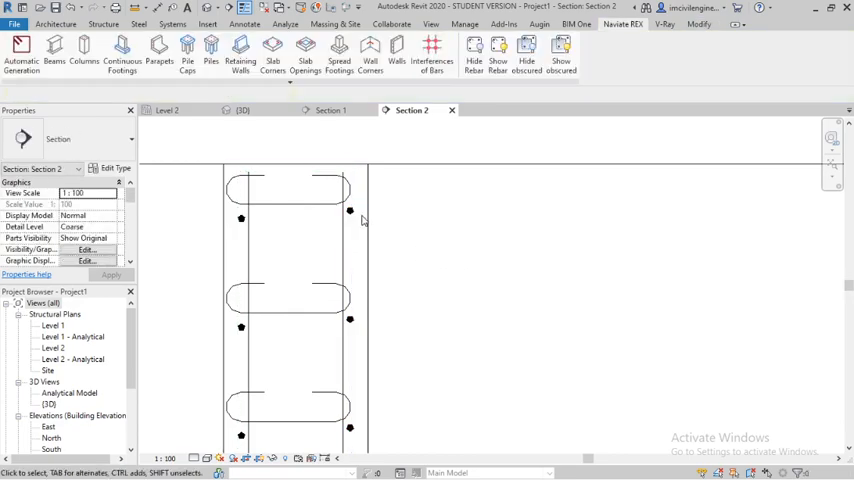
click(243, 110)
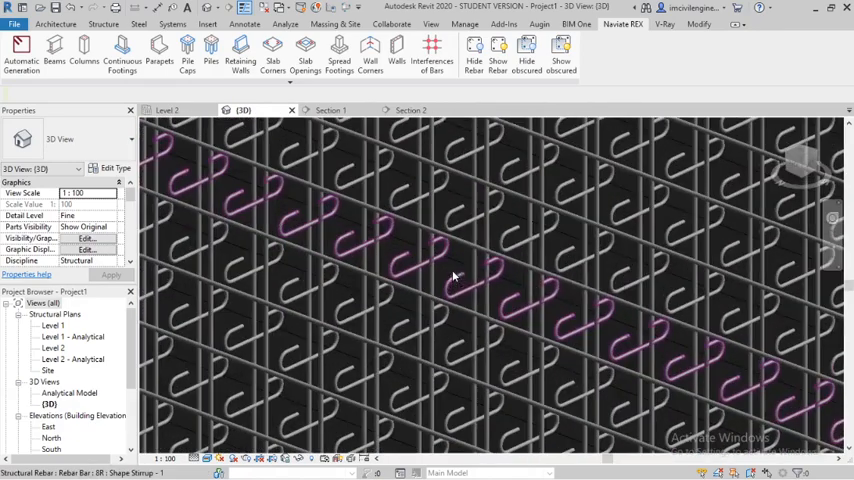
click(331, 110)
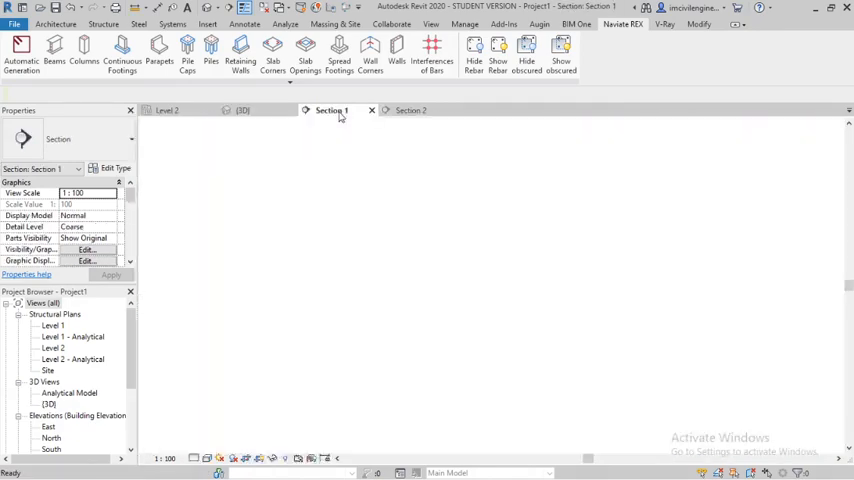
click(331, 110)
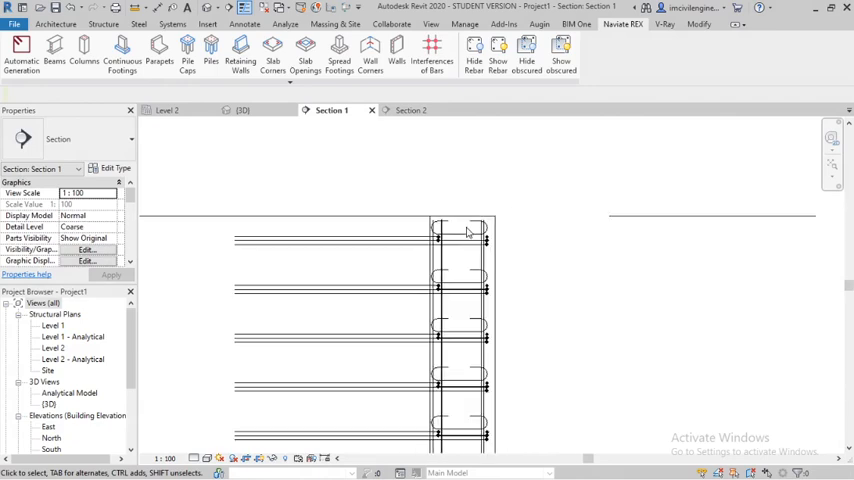
click(411, 110)
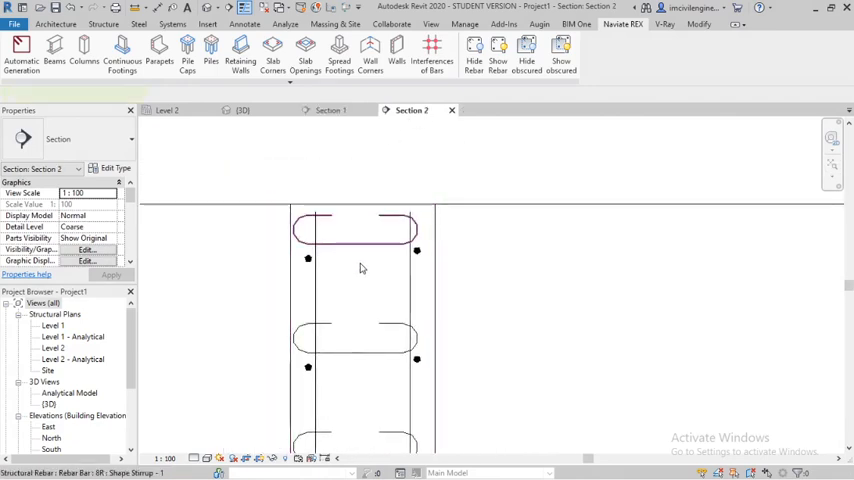
click(355, 228)
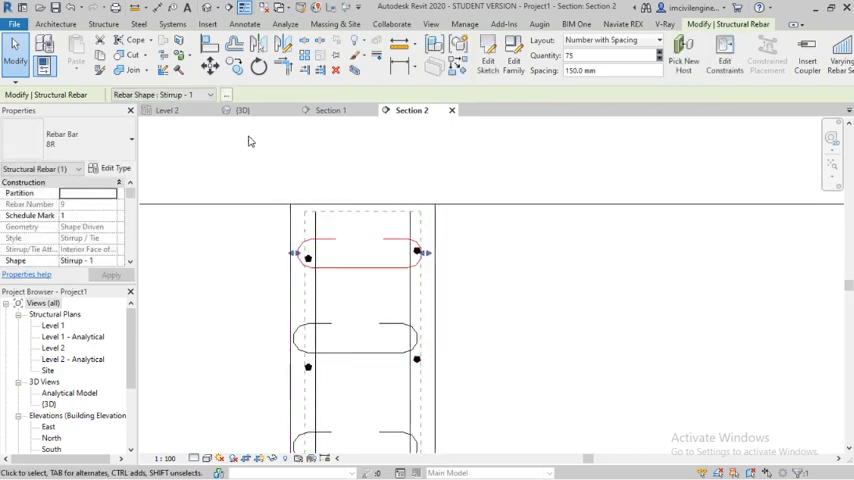
click(243, 110)
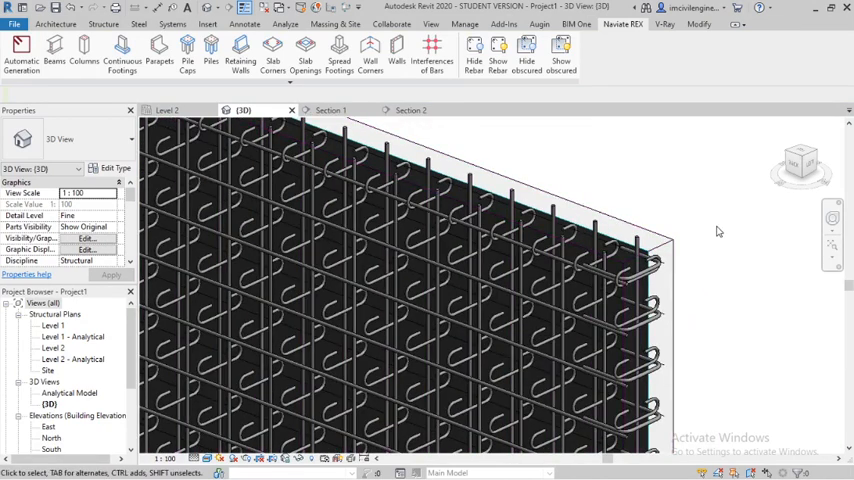
In Section 2, select pins and bars near the wall base to inspect them.
click(411, 110)
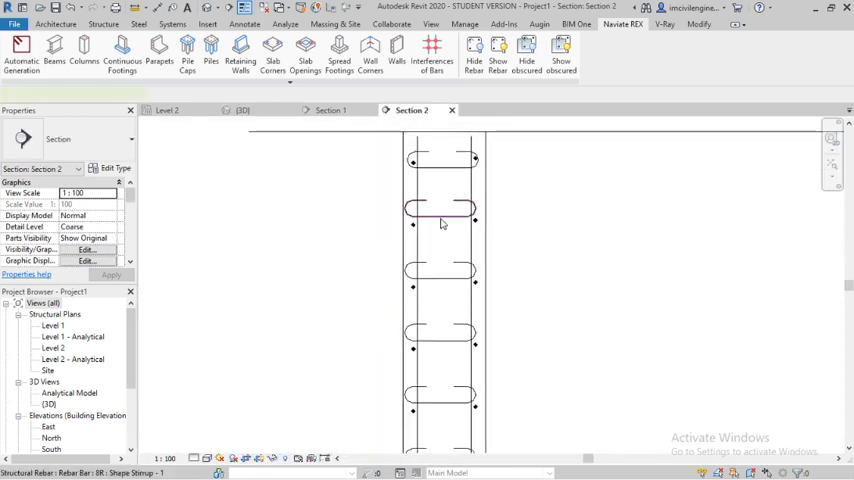
click(440, 207)
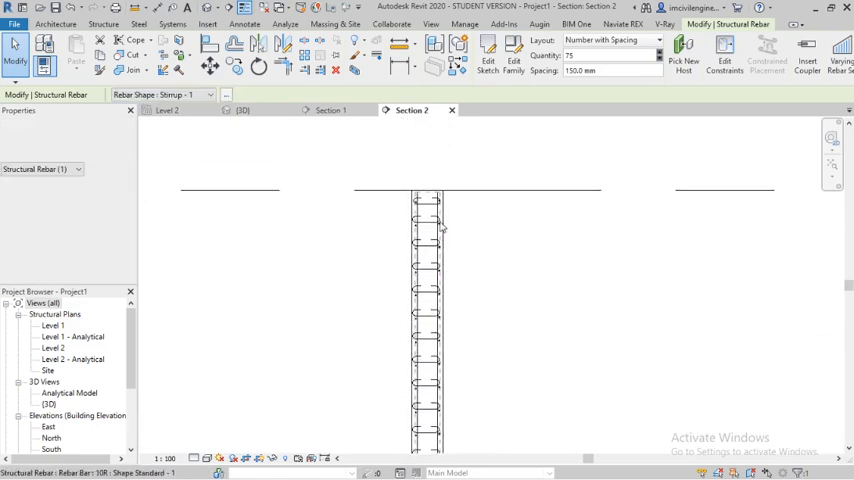
click(425, 237)
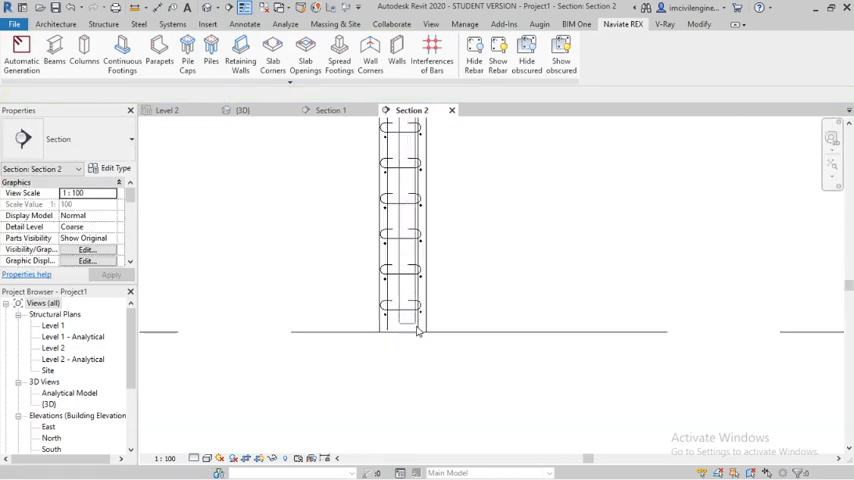
click(401, 220)
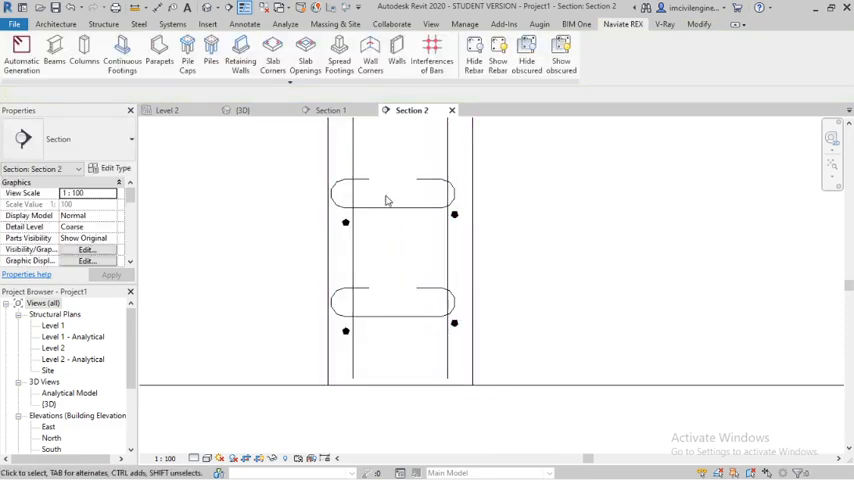
click(390, 192)
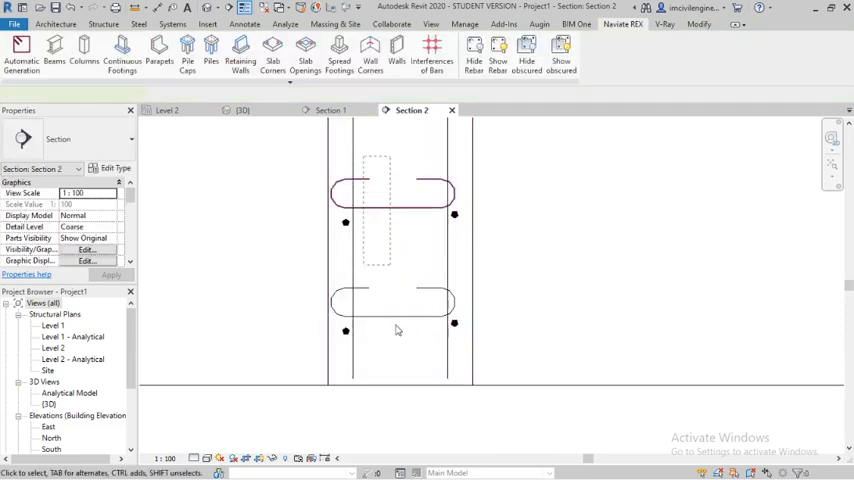
Select all pins visible in Section 2 and mirror/move them so their hooks wrap the bars.
click(393, 193)
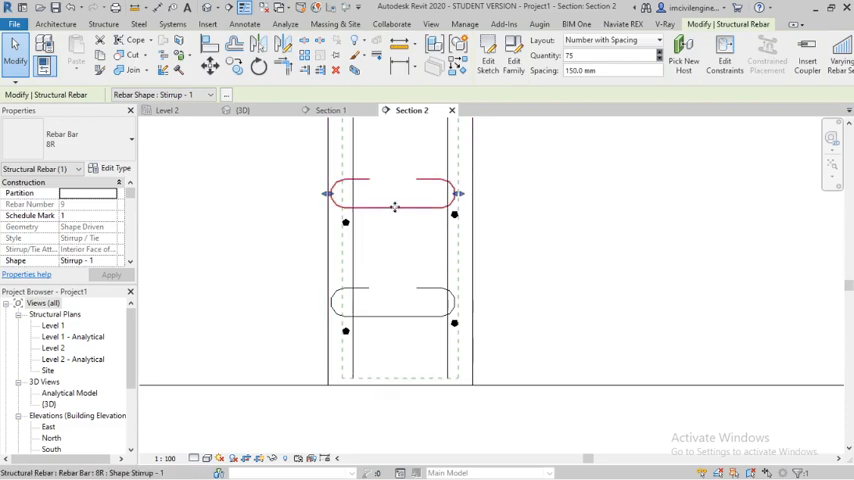
right_click(395, 195)
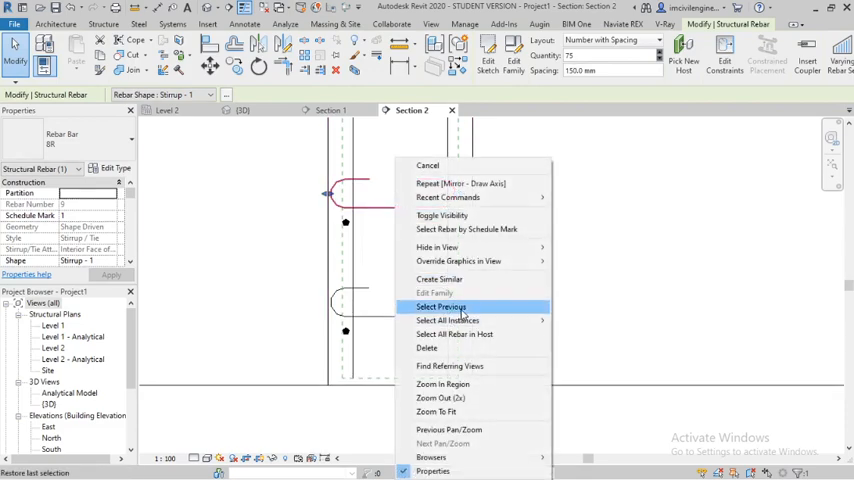
mouse_move(448, 320)
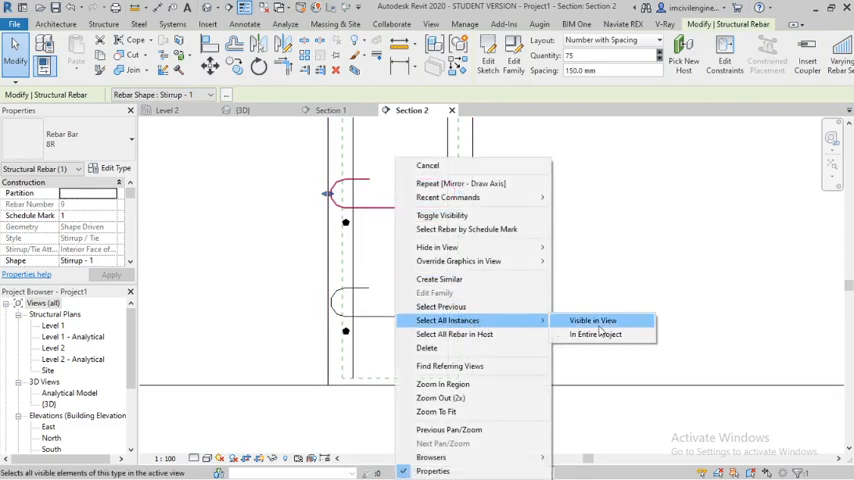
click(592, 320)
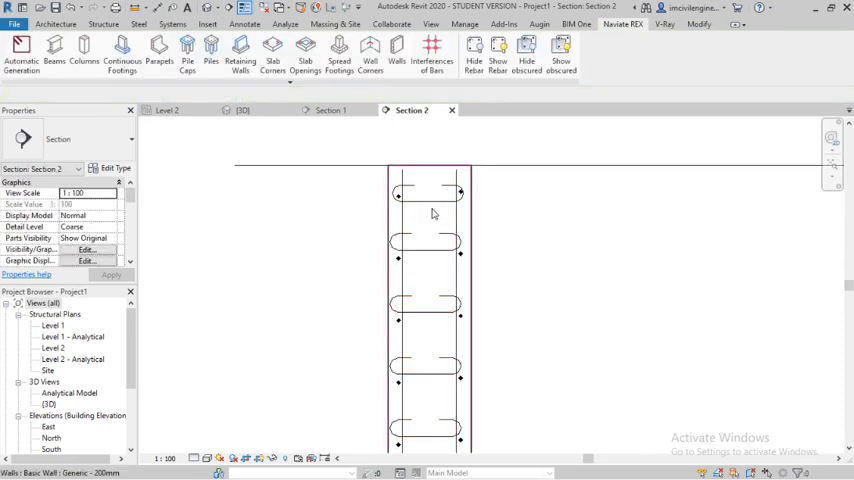
click(430, 258)
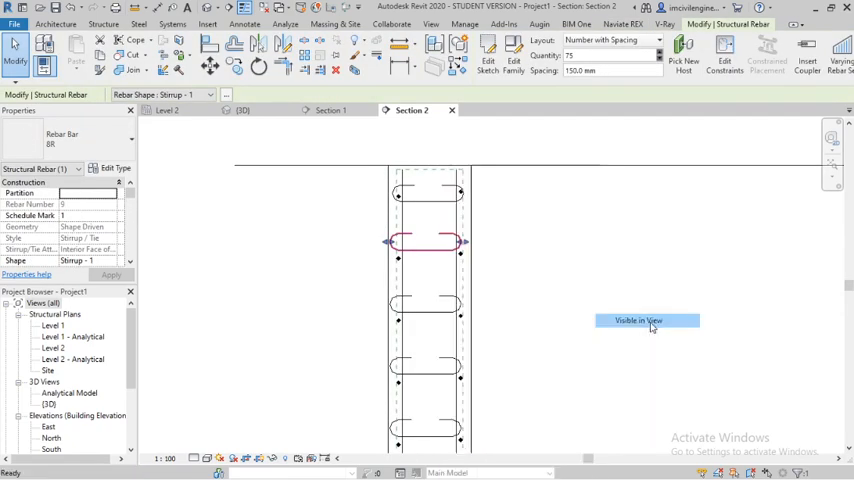
click(636, 320)
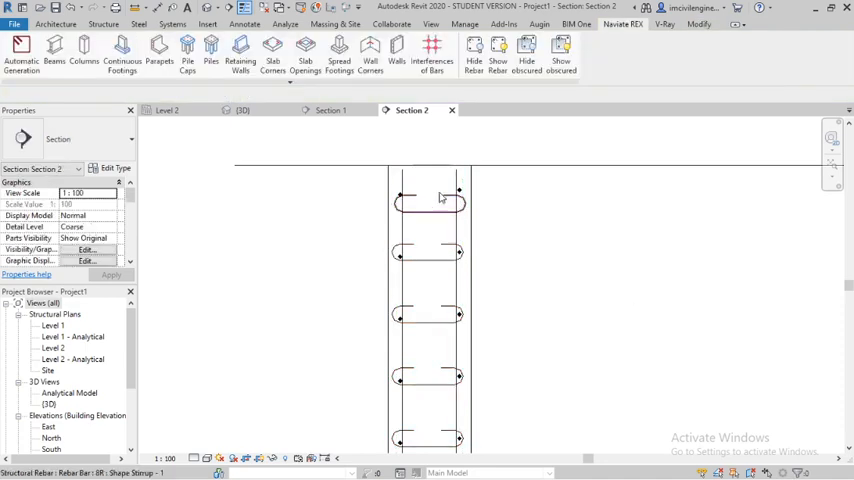
click(435, 205)
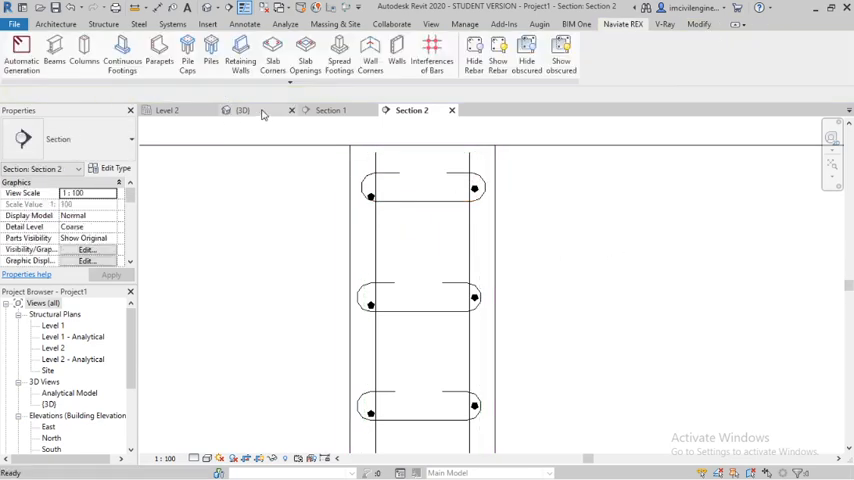
Switch from Section 2 to the {3D} view tab.
click(243, 110)
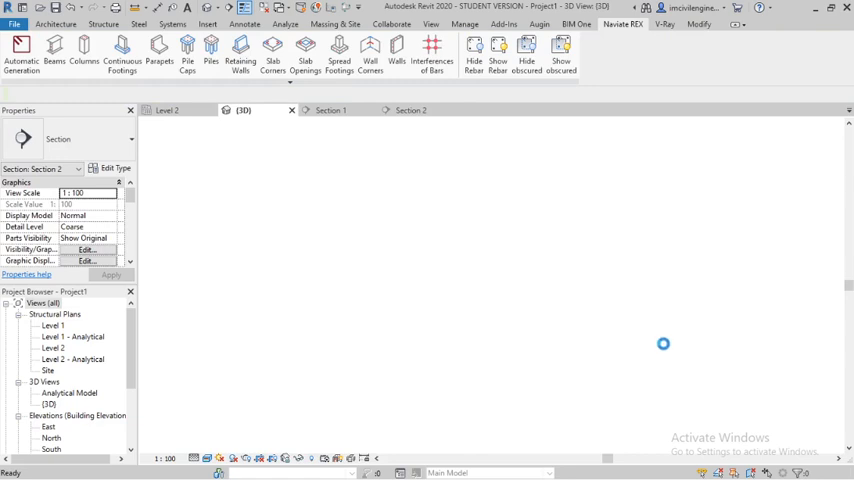